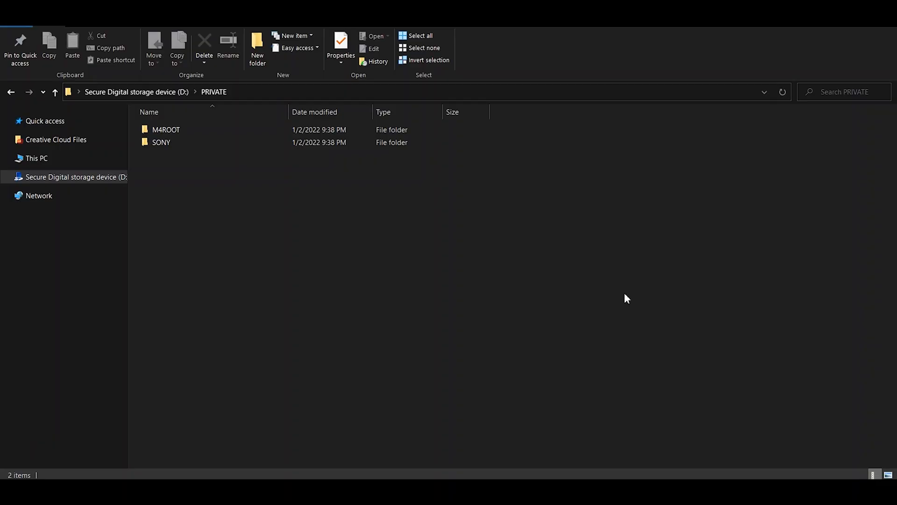
pyautogui.moveTo(310, 248)
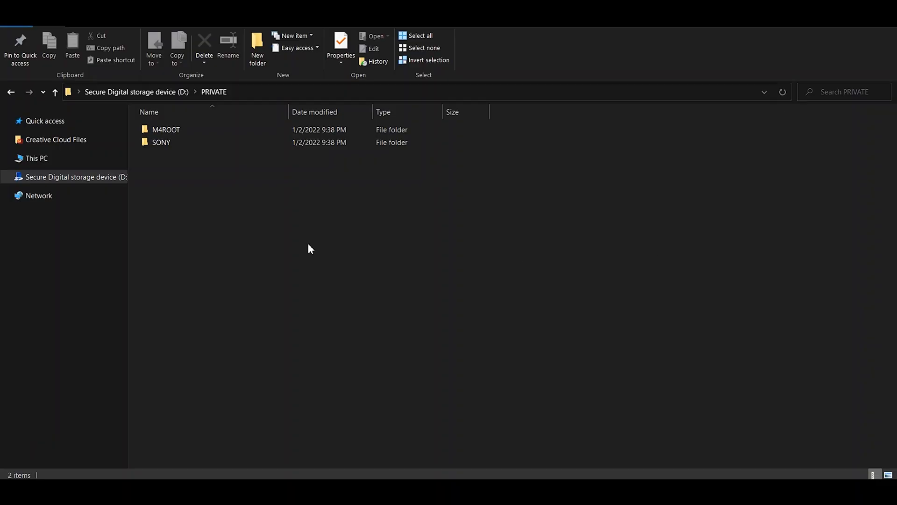
# Browse M4ROOT, check the CLIP folder's MP4 clip, and return to M4ROOT's folder list.
pyautogui.doubleClick(166, 129)
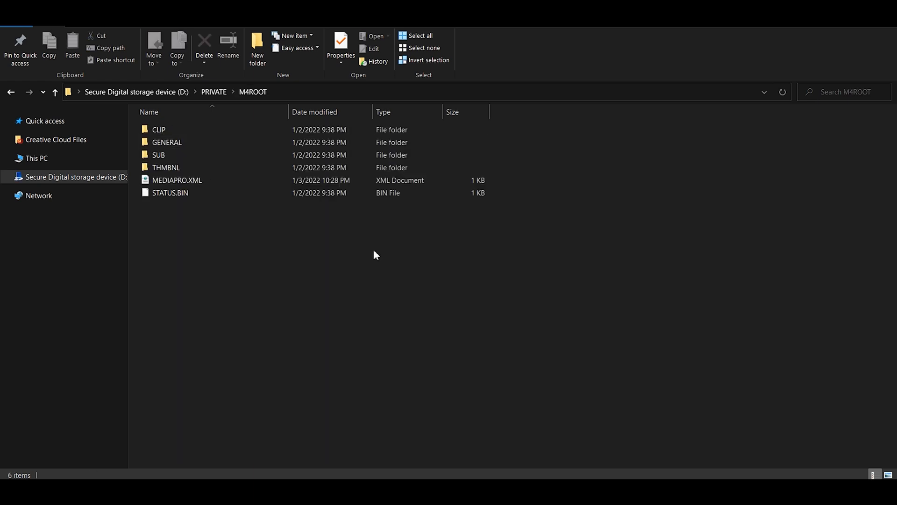
pyautogui.doubleClick(158, 129)
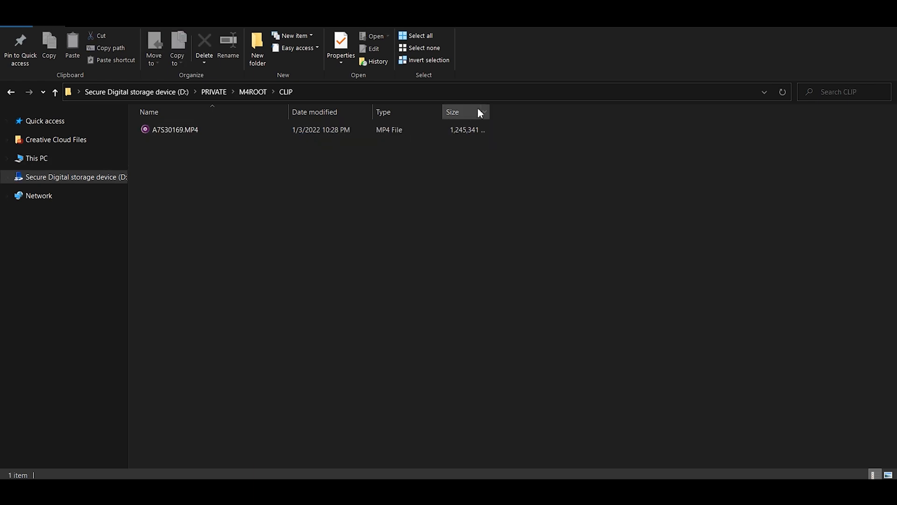
pyautogui.click(175, 129)
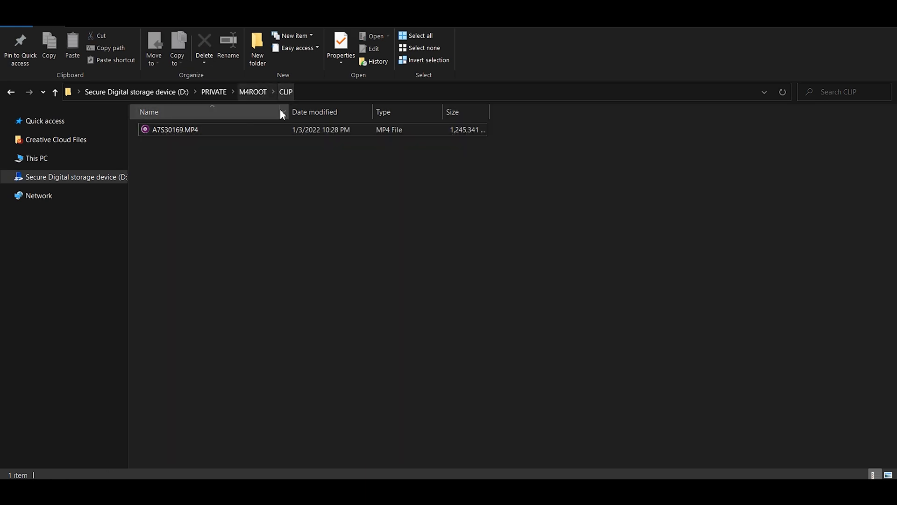
pyautogui.click(55, 91)
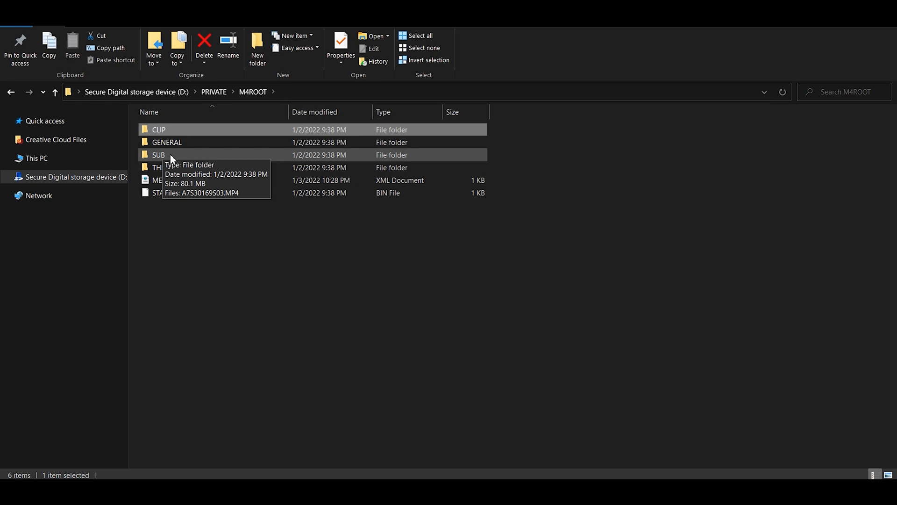
pyautogui.doubleClick(159, 154)
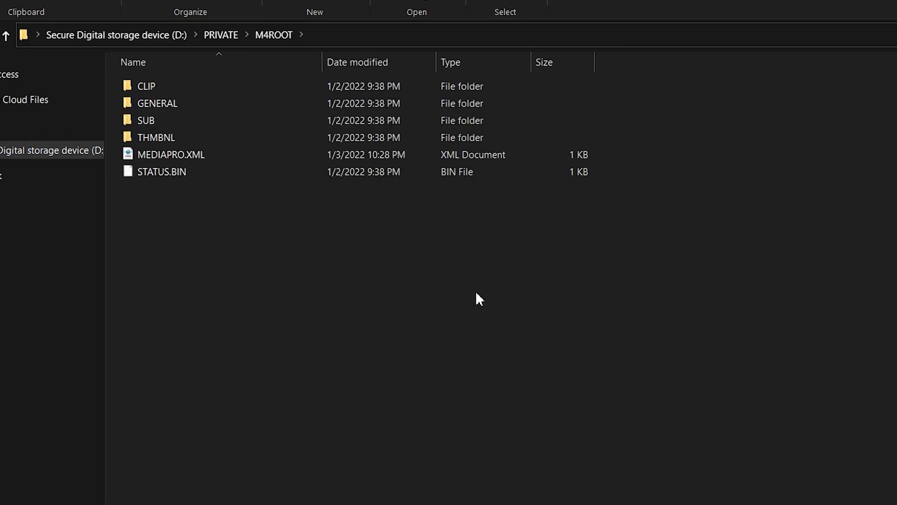
# Copy A7S30169.MP4 into Test and create a new folder there named Proxies.
pyautogui.click(166, 86)
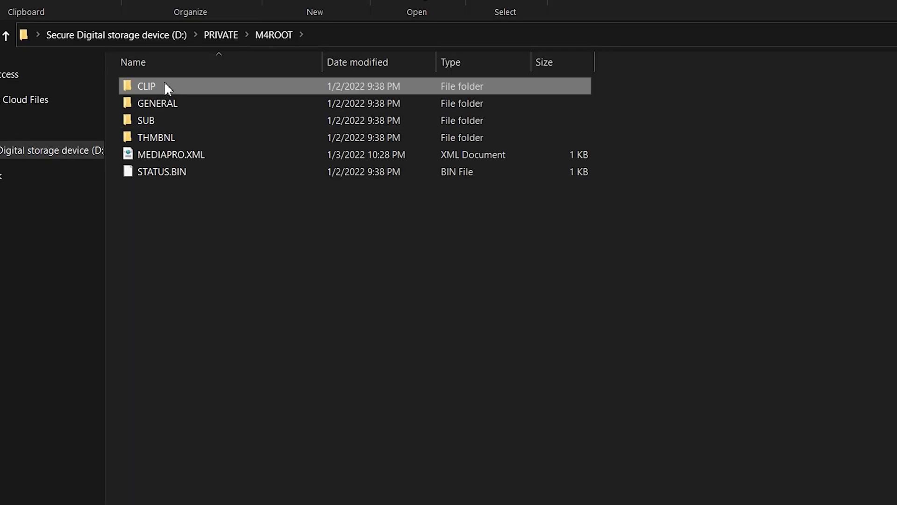
pyautogui.doubleClick(146, 86)
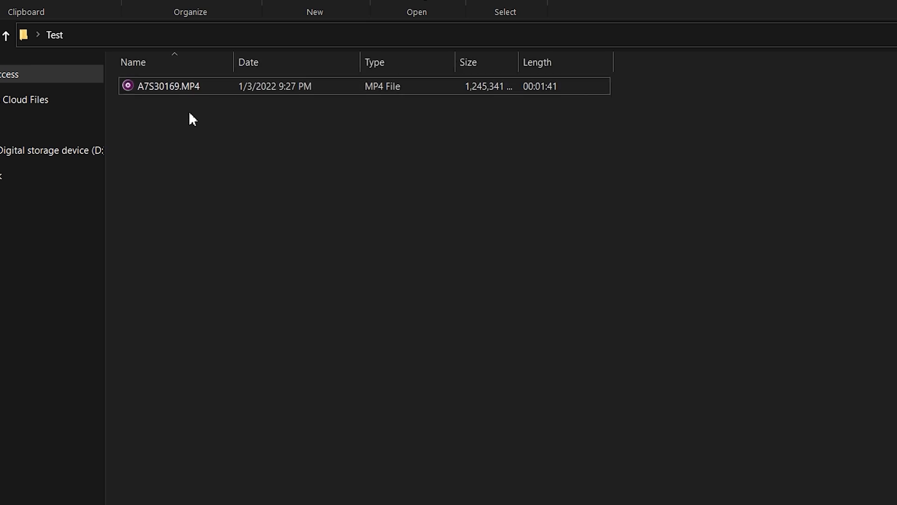
pyautogui.rightClick(191, 119)
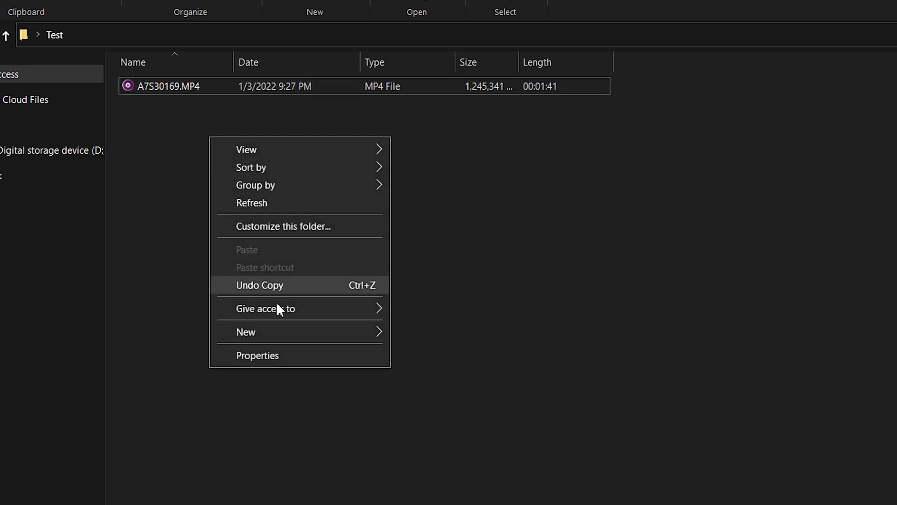
pyautogui.click(246, 332)
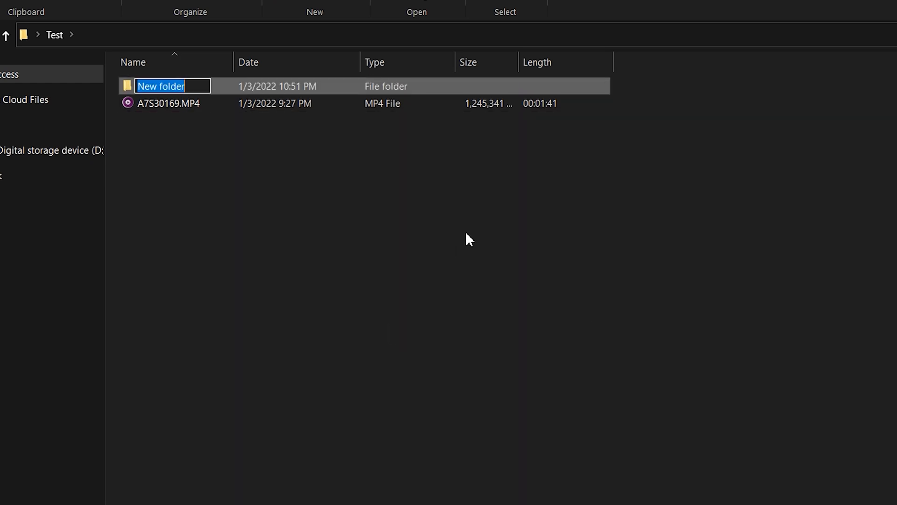
pyautogui.write('Proxies')
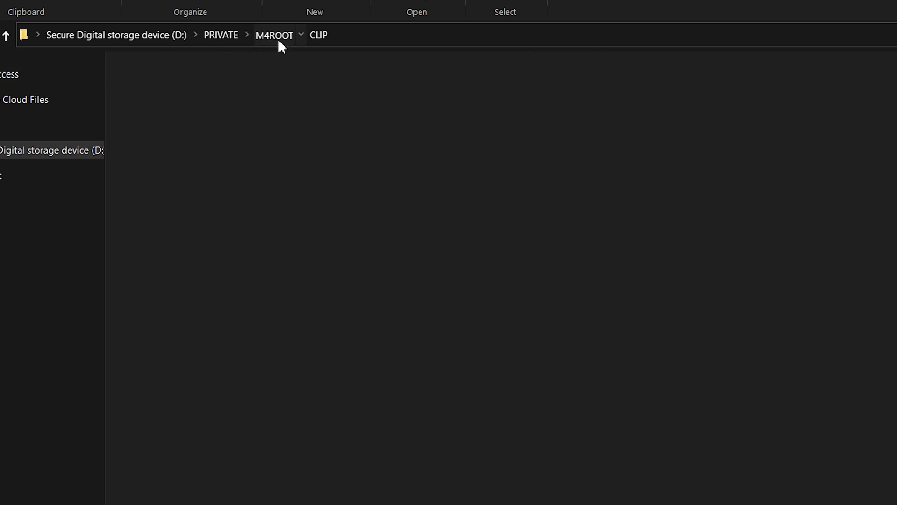
# Copy A7S30169S03.MP4 from M4ROOT > SUB into Test > Proxies.
pyautogui.click(300, 35)
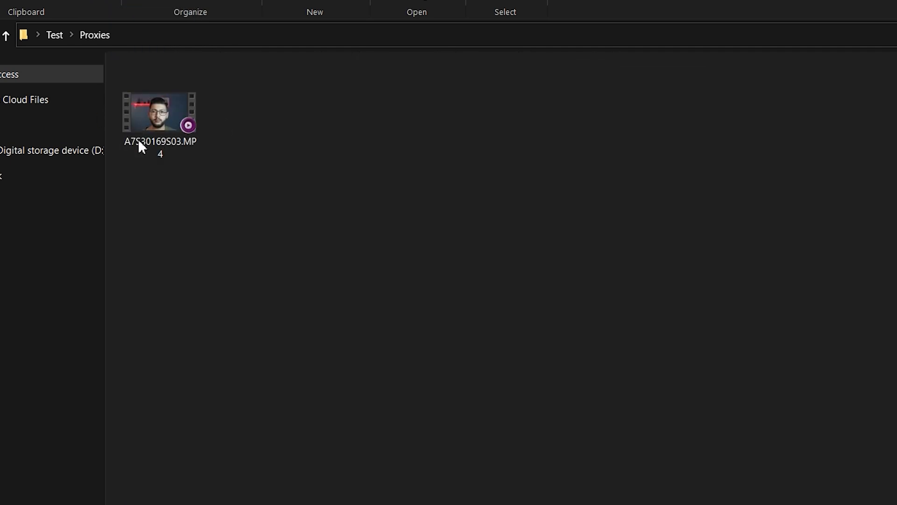
pyautogui.click(54, 35)
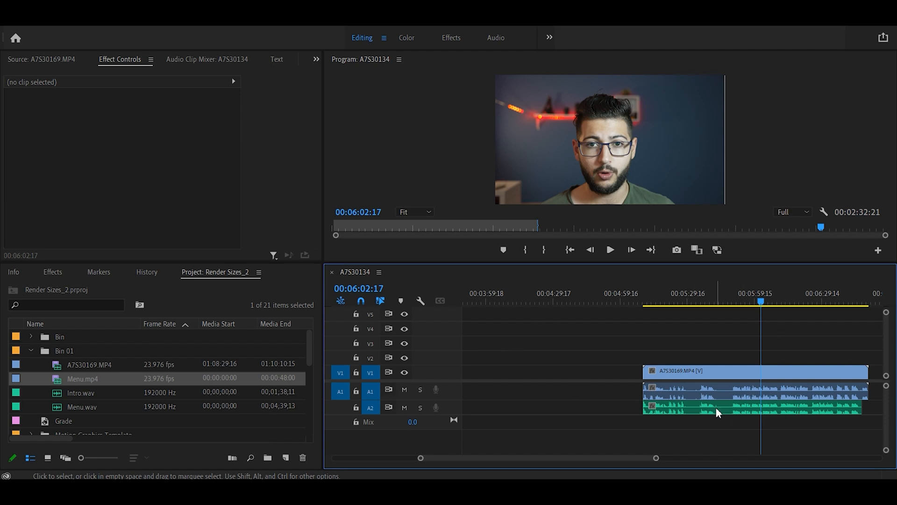
# Select A7S30169.MP4 in the Project panel and choose Proxy > Attach Proxies.
pyautogui.click(89, 364)
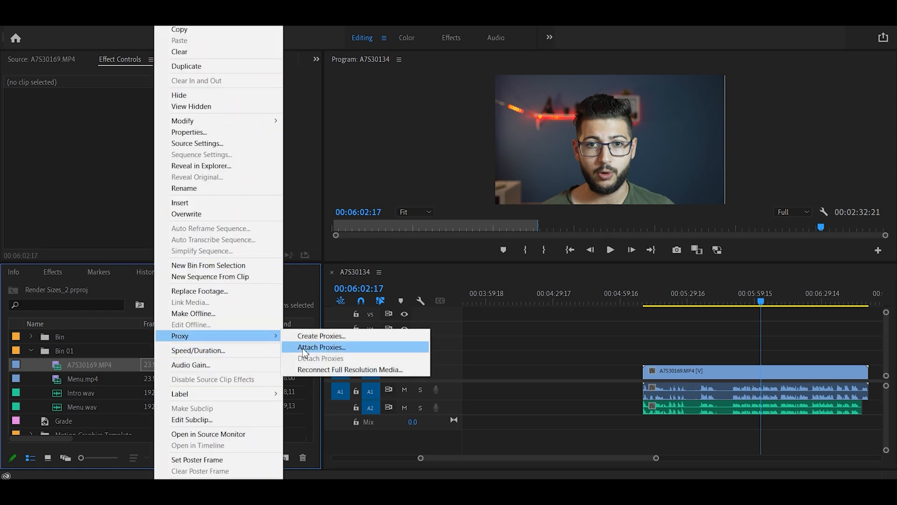
pyautogui.click(322, 347)
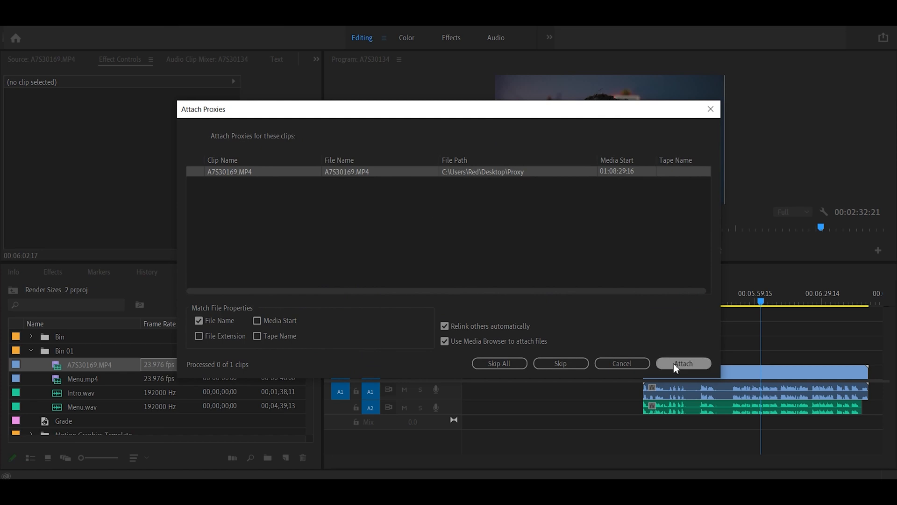
# Pick A7S30169S03.MP4 from the Proxies folder and confirm it as the clip's proxy.
pyautogui.click(682, 363)
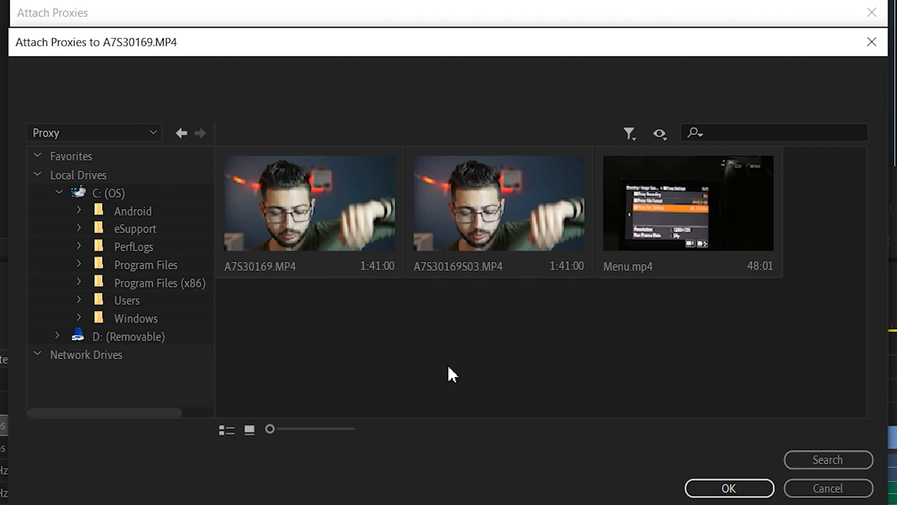
pyautogui.moveTo(421, 362)
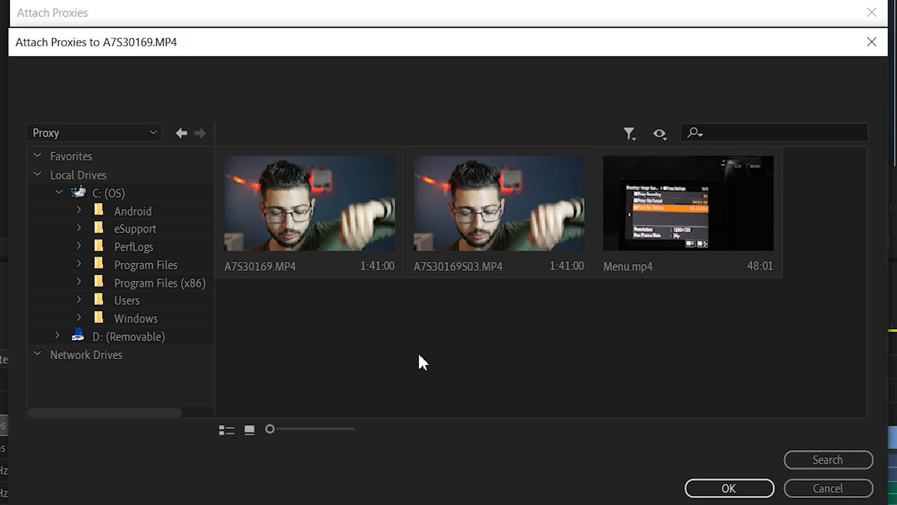
pyautogui.moveTo(435, 330)
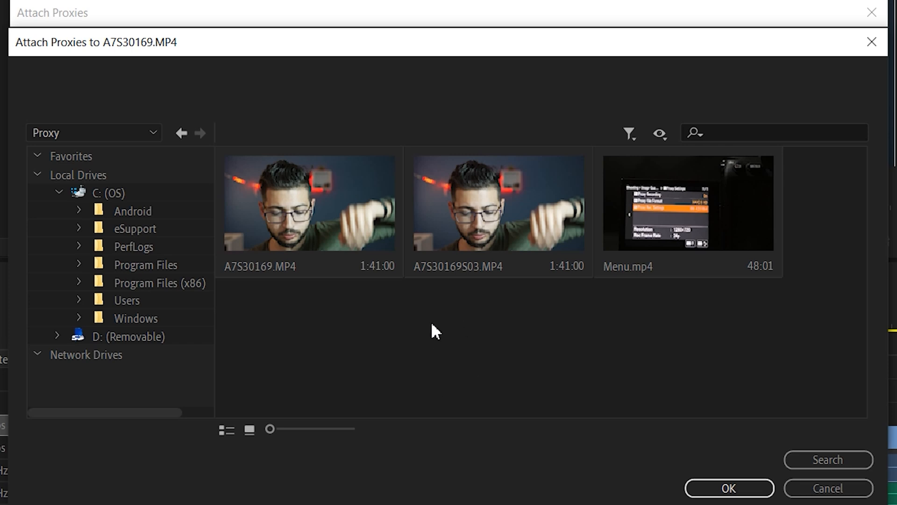
pyautogui.moveTo(468, 283)
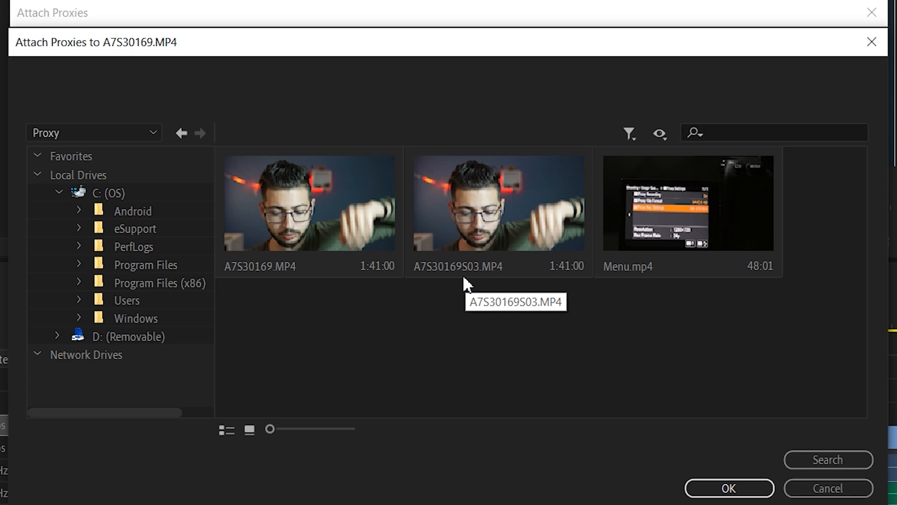
pyautogui.click(468, 277)
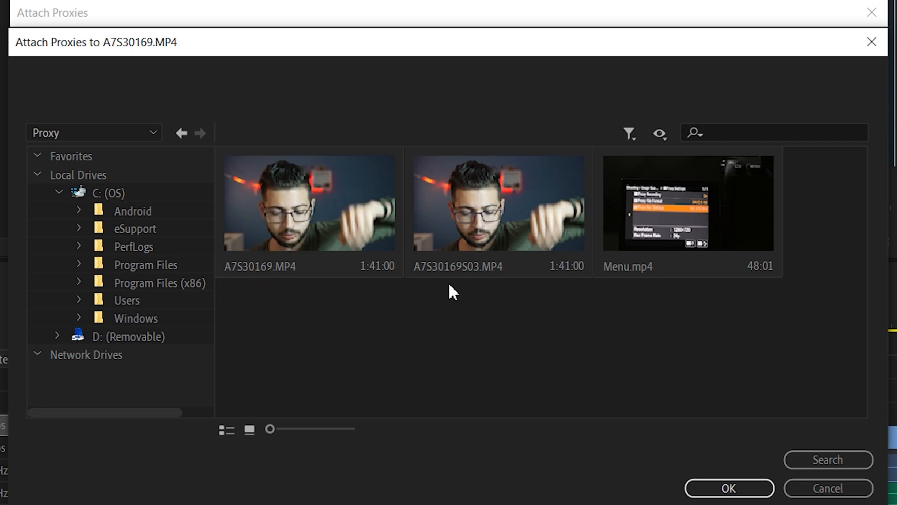
pyautogui.moveTo(470, 305)
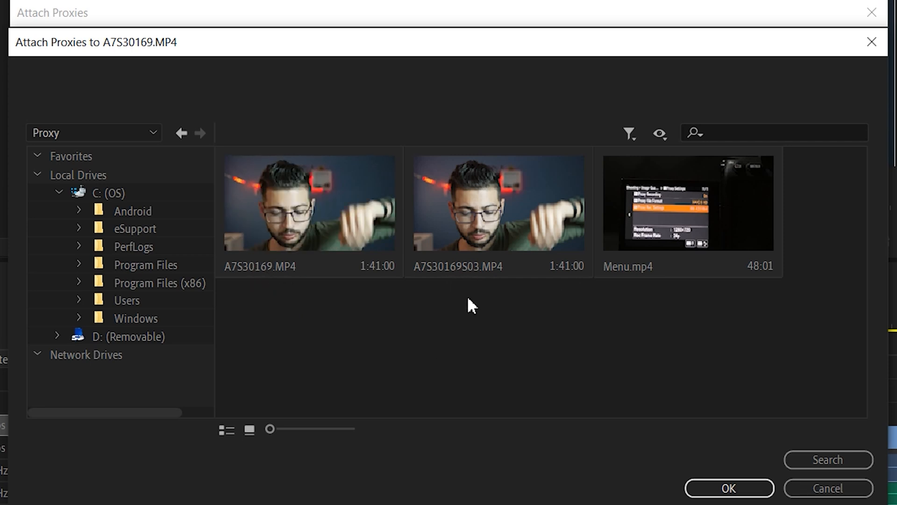
pyautogui.moveTo(515, 216)
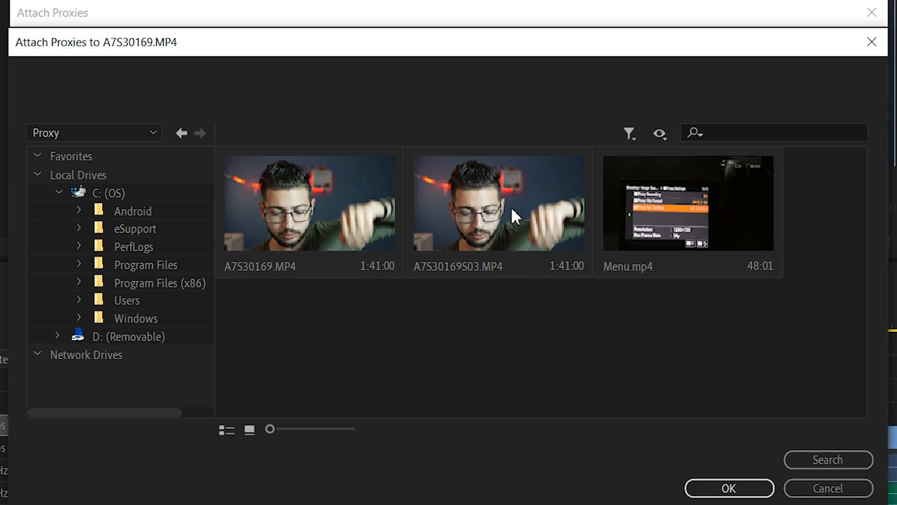
pyautogui.click(499, 202)
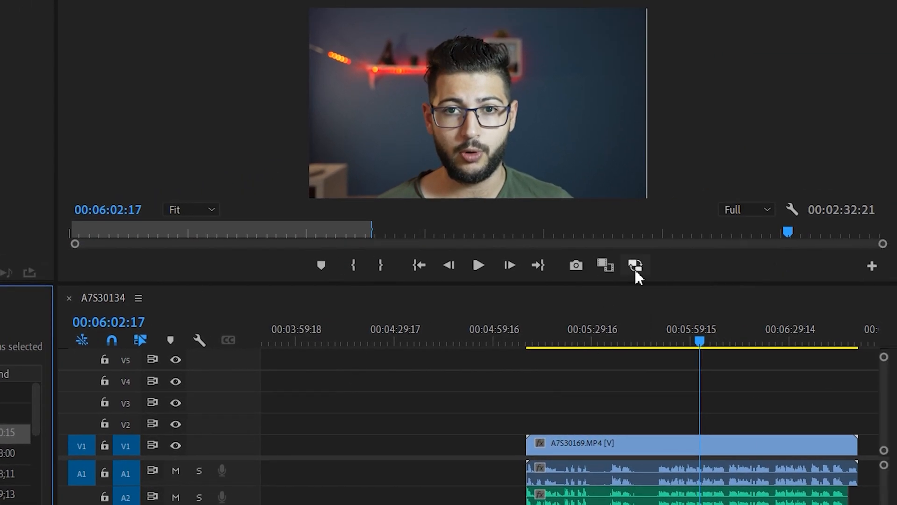
pyautogui.click(636, 264)
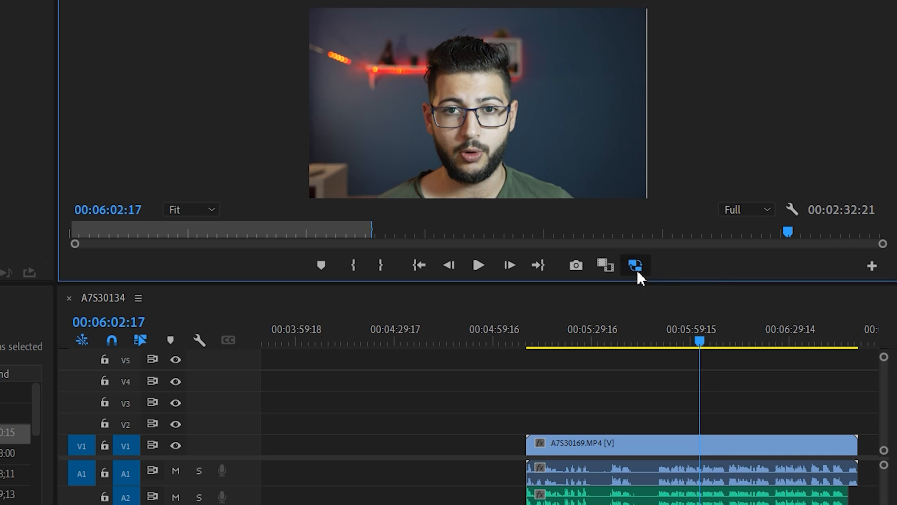
pyautogui.click(634, 265)
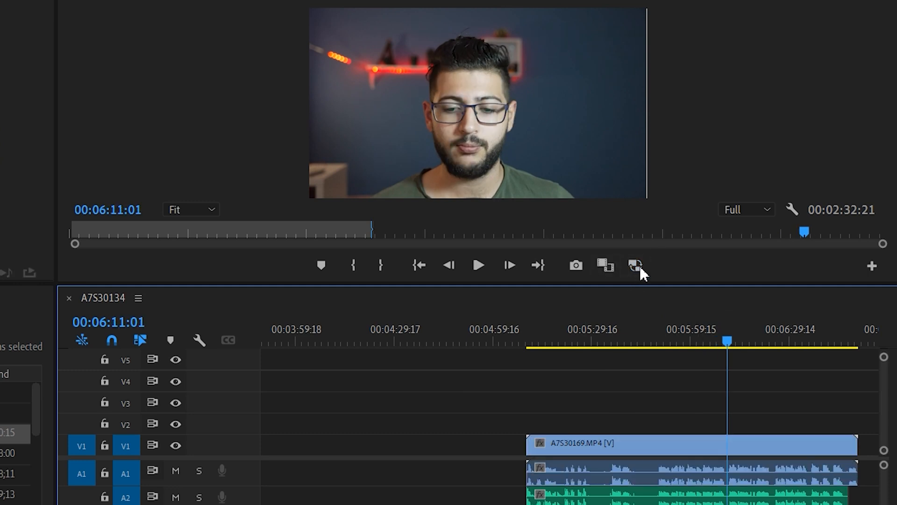
pyautogui.moveTo(865, 275)
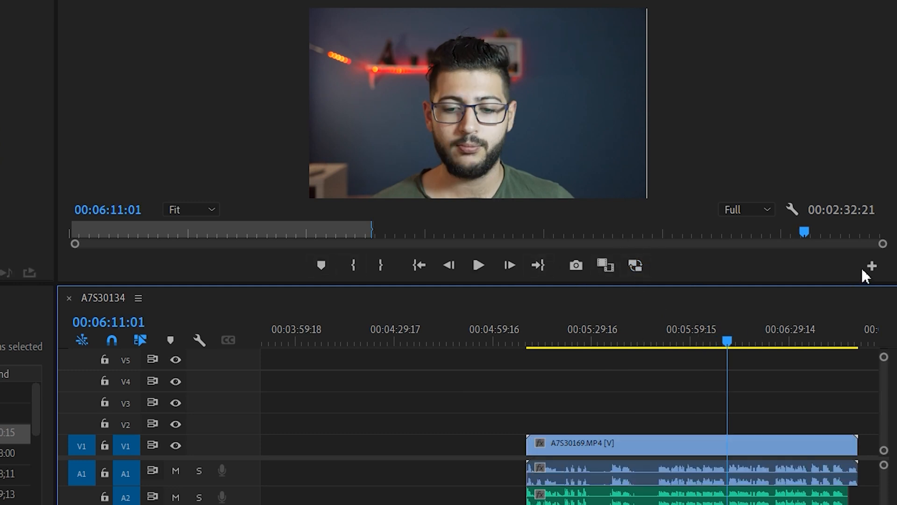
# Add Toggle Proxy to the Program monitor buttons, enable it, and return the playhead to 00:06:02:11.
pyautogui.click(872, 265)
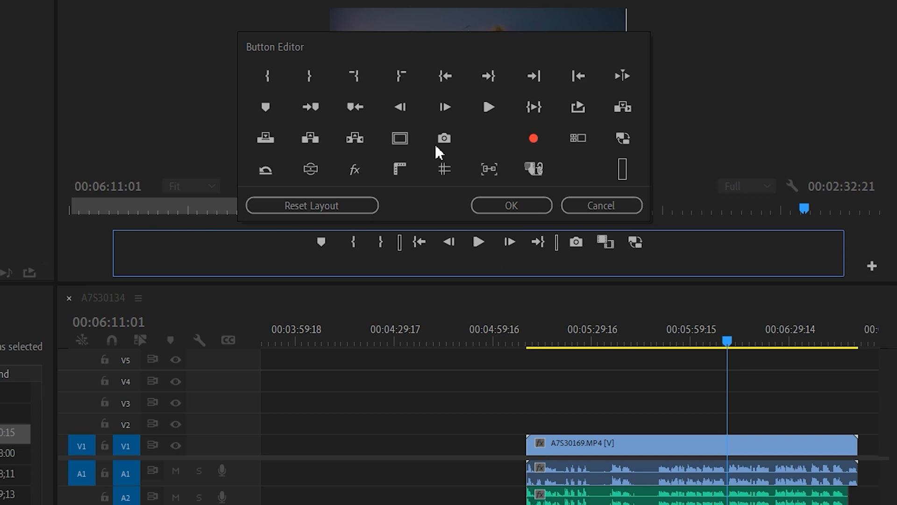
pyautogui.moveTo(629, 256)
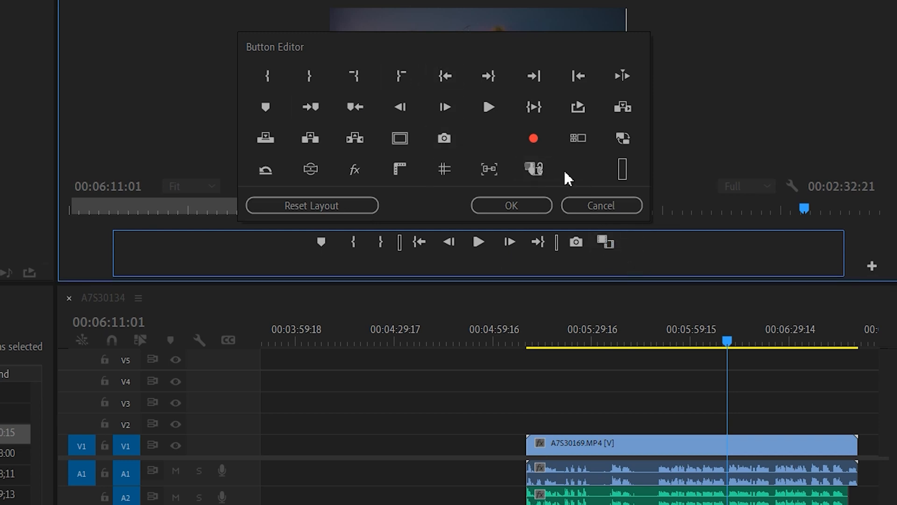
pyautogui.click(510, 206)
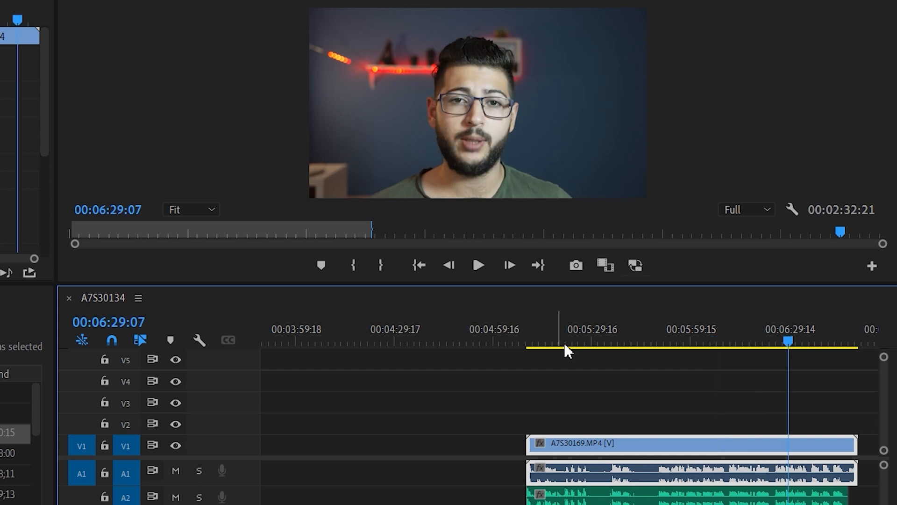
pyautogui.click(698, 336)
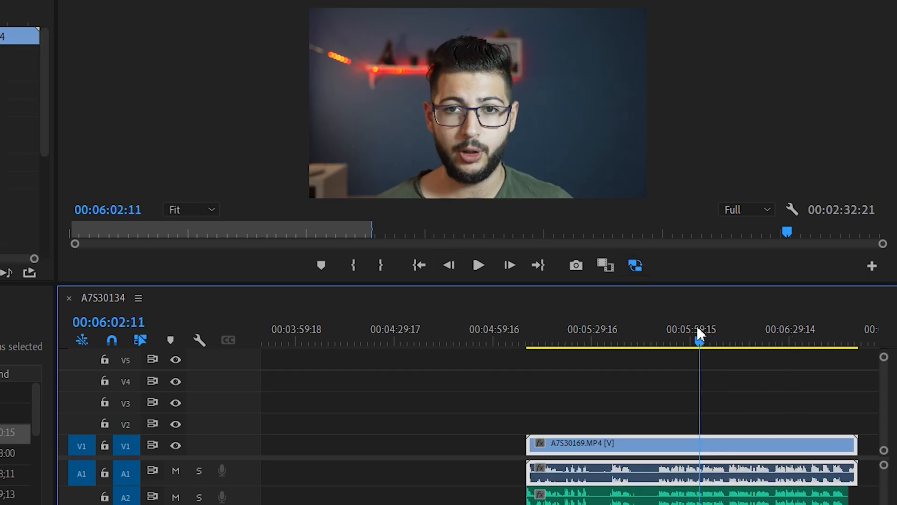